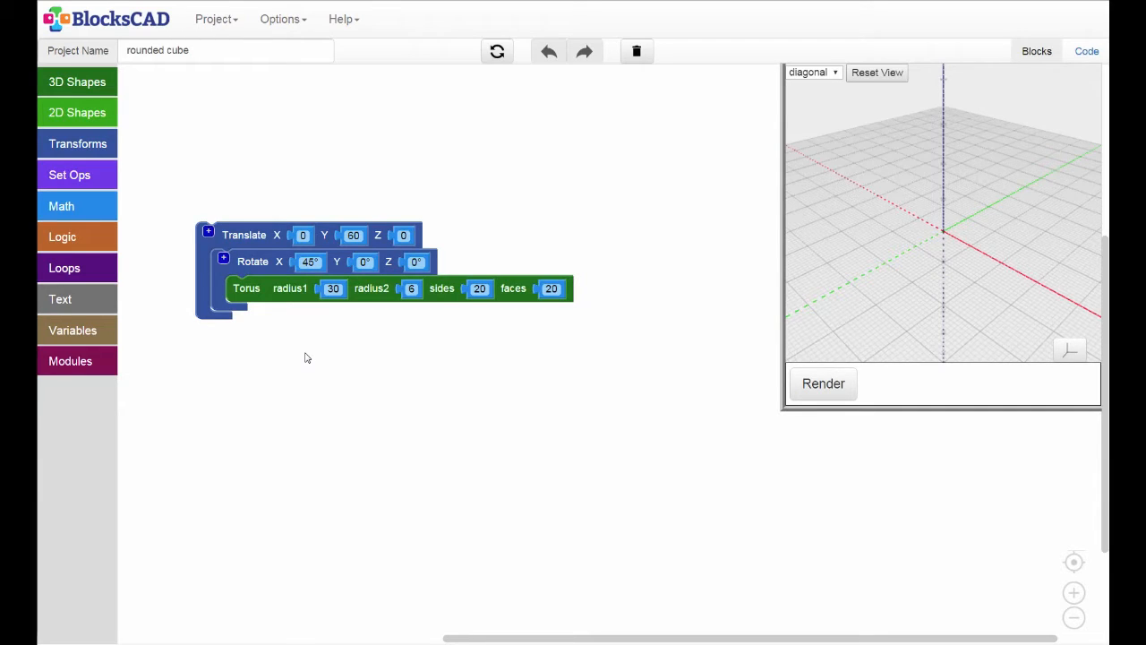
# Step: Render the bare torus, then put it back in Rotate and detach Rotate from Translate
pyautogui.click(251, 289)
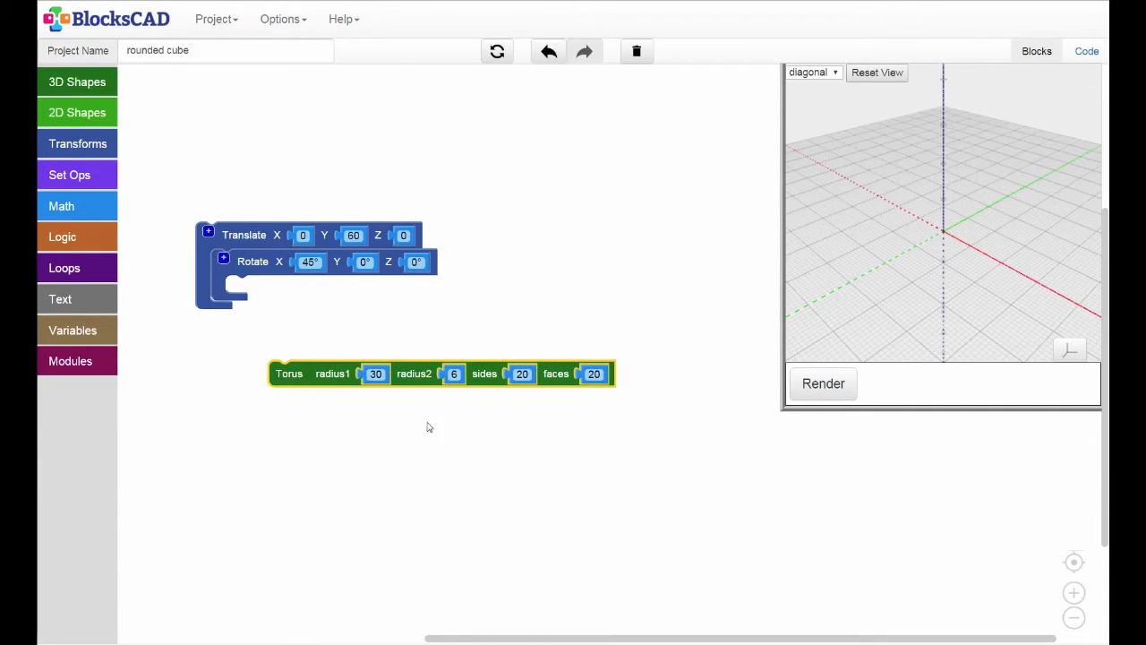
pyautogui.click(823, 384)
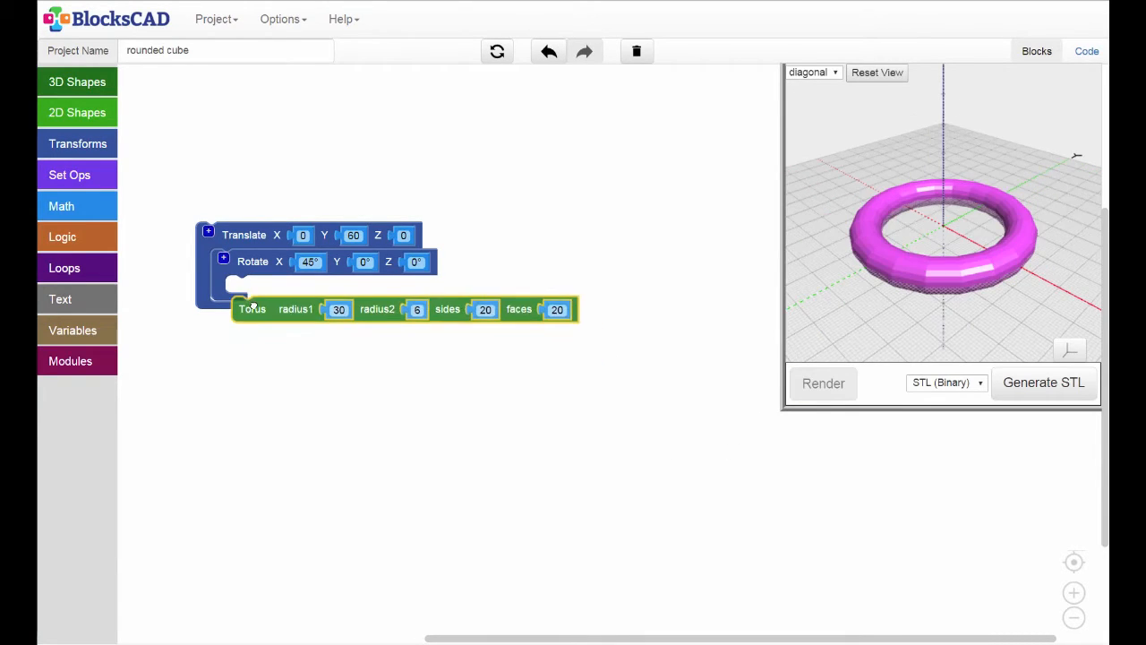
pyautogui.moveTo(253, 309); pyautogui.dragTo(247, 287)
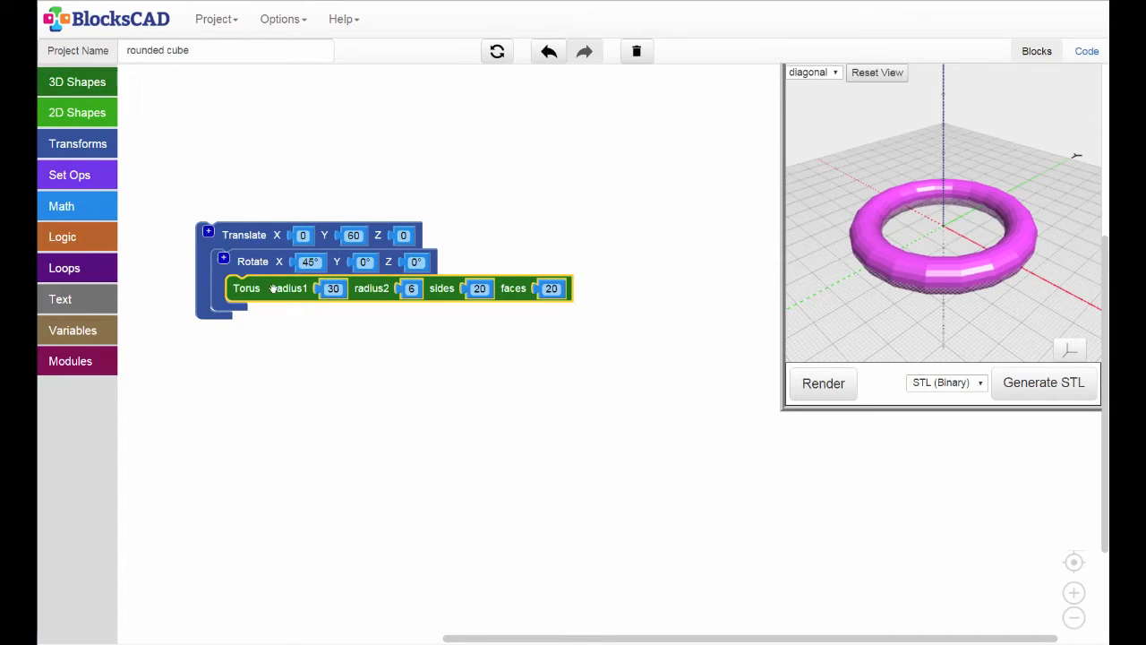
pyautogui.moveTo(254, 260); pyautogui.dragTo(317, 333)
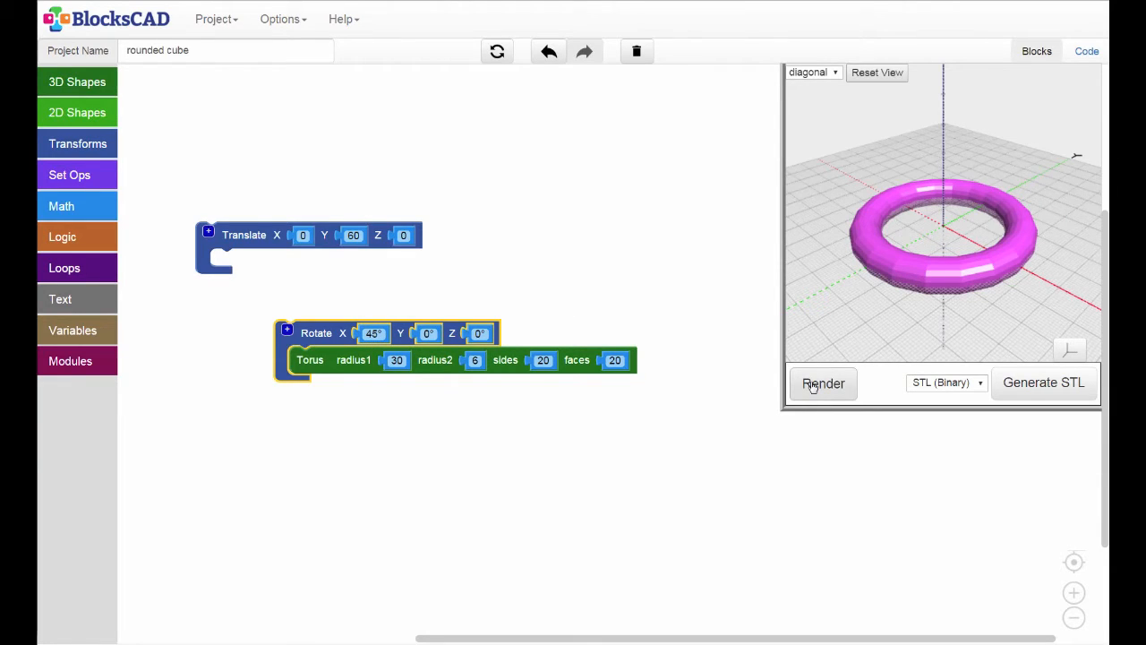
# Step: Render the torus tilted 45° about X, then nest Rotate back inside Translate
pyautogui.click(823, 382)
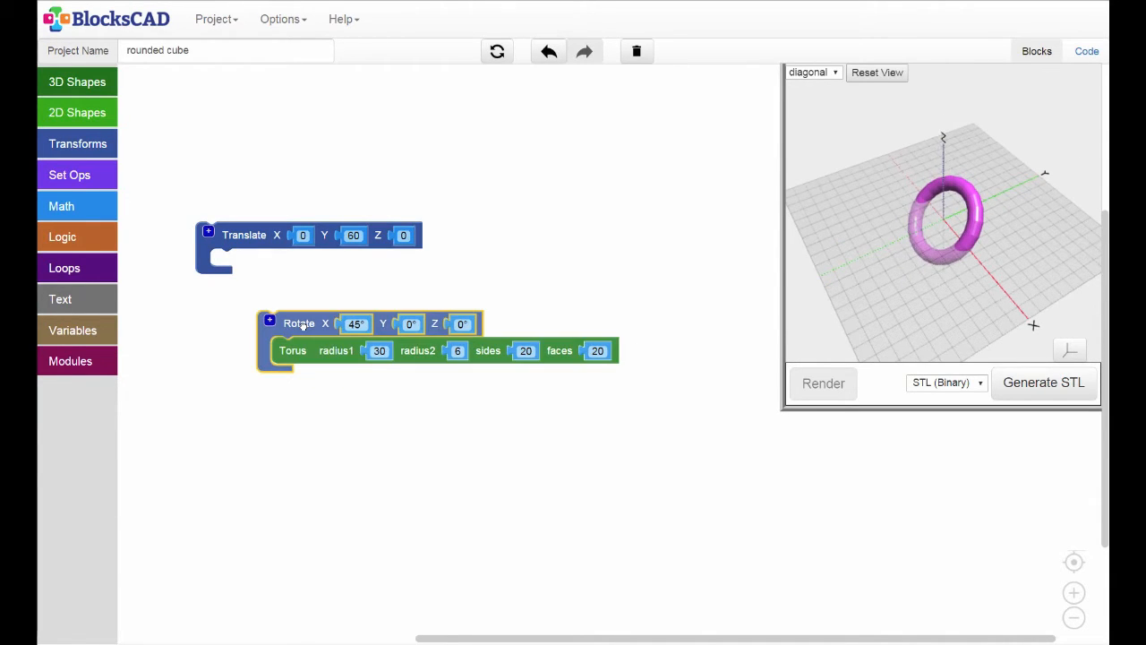
pyautogui.moveTo(299, 323); pyautogui.dragTo(254, 261)
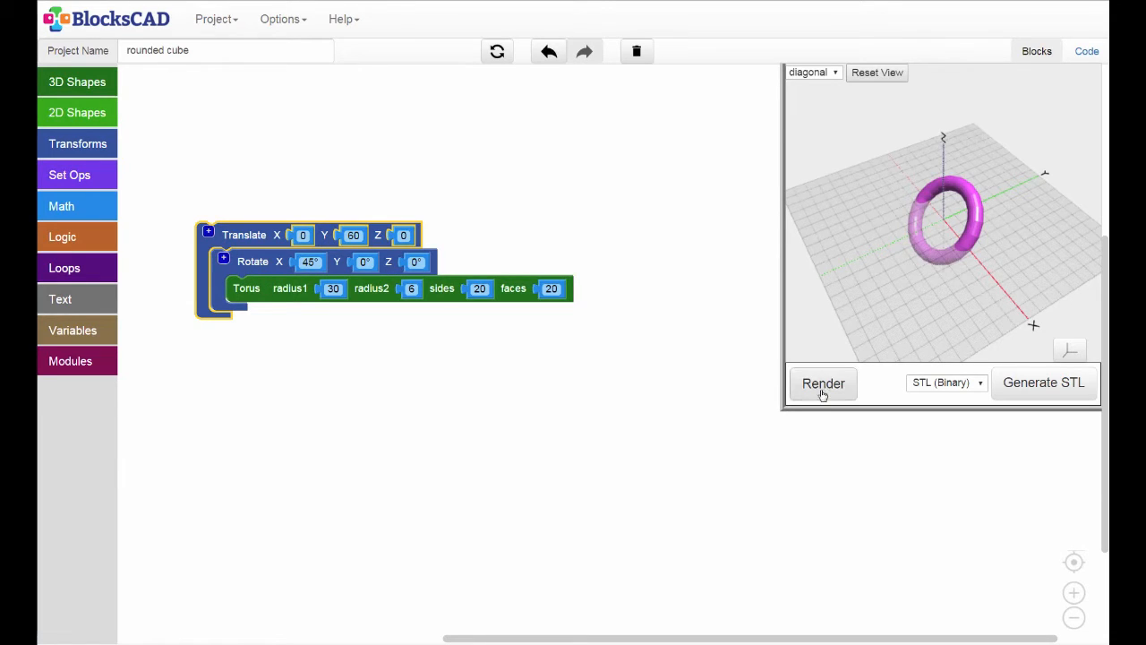
# Step: Render Translate(Rotate(Torus)), showing the tilted ring shifted 60 units along Y
pyautogui.click(823, 383)
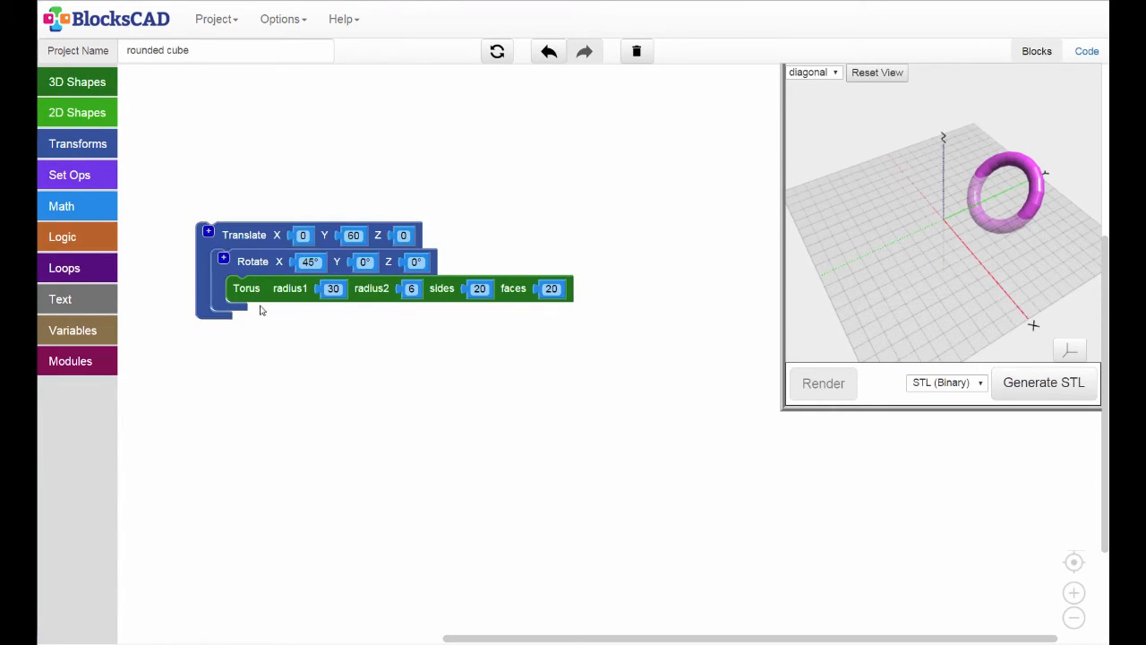
pyautogui.click(246, 288)
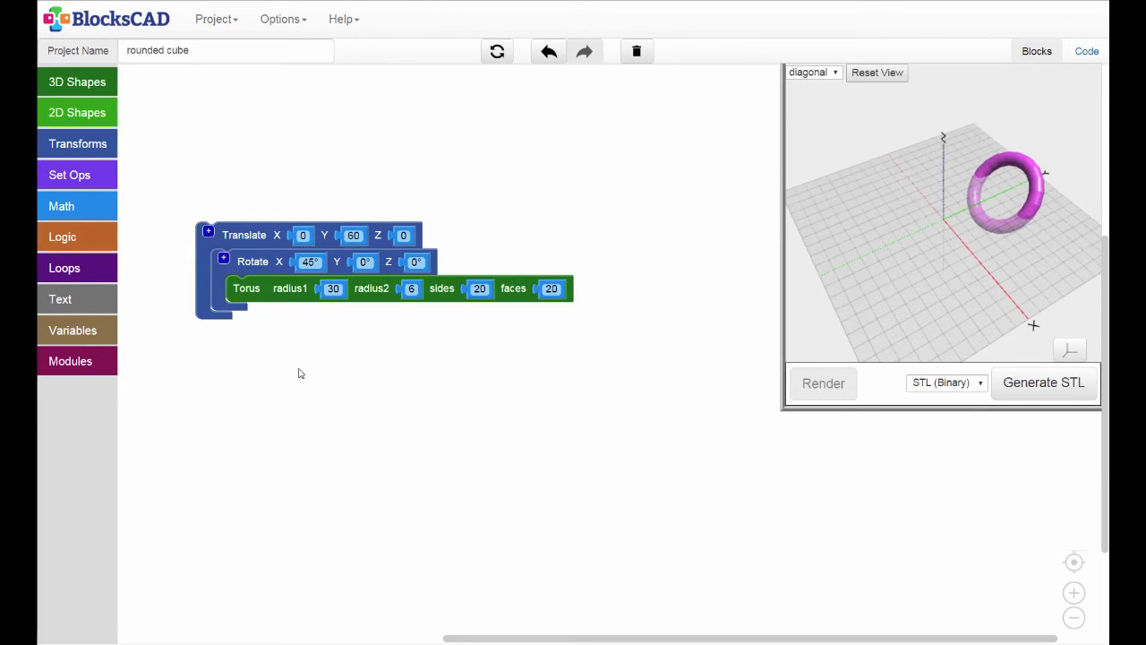
# Step: Separate all three blocks, render the bare torus, then render it nested inside Translate
pyautogui.moveTo(246, 288); pyautogui.dragTo(248, 325)
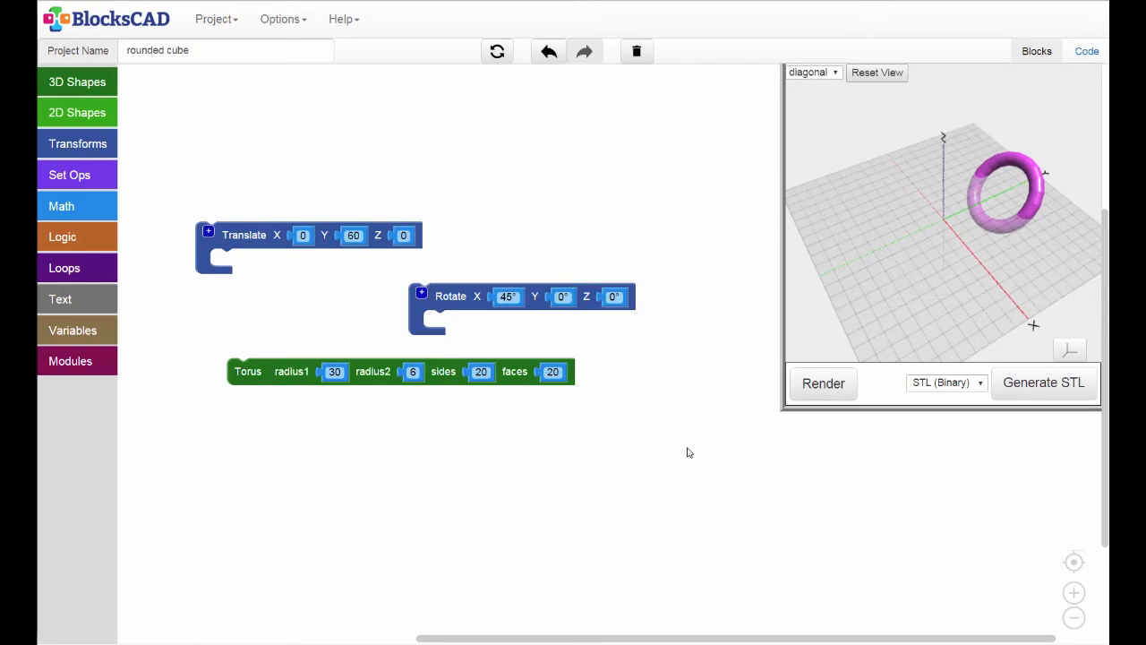
pyautogui.click(822, 383)
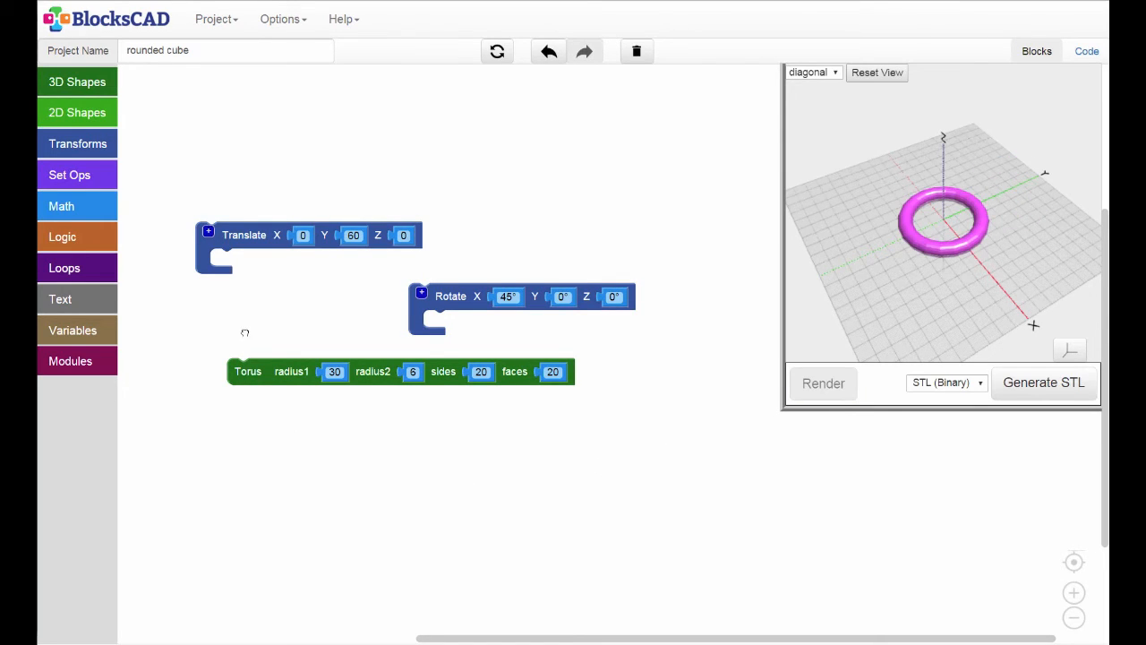
pyautogui.click(248, 371)
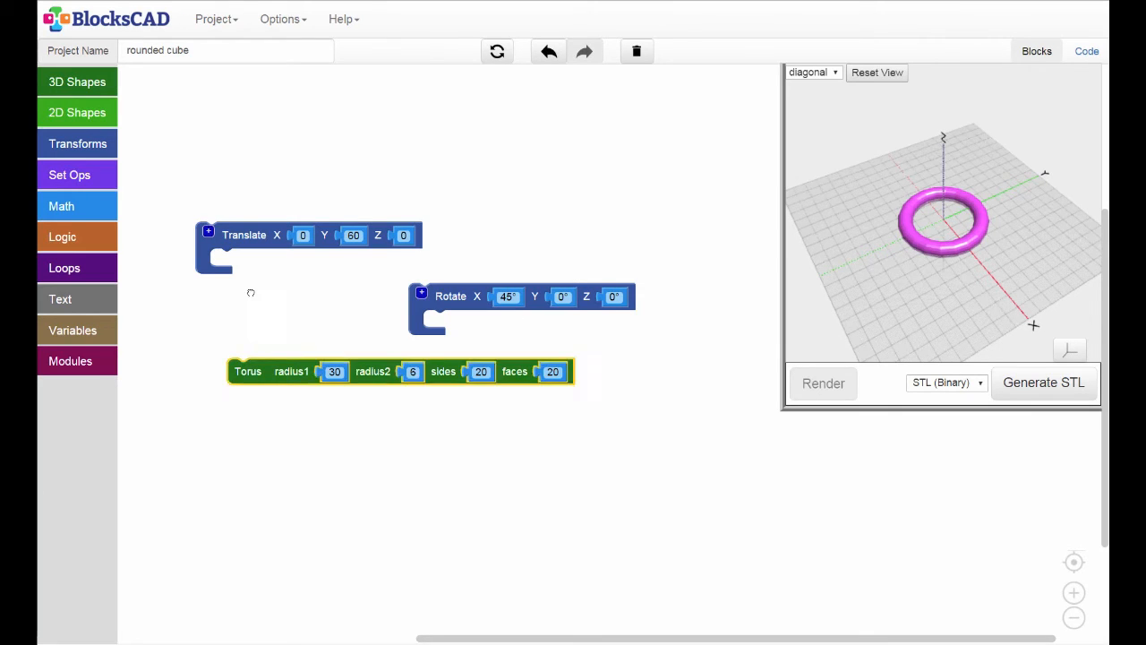
pyautogui.moveTo(248, 371); pyautogui.dragTo(231, 261)
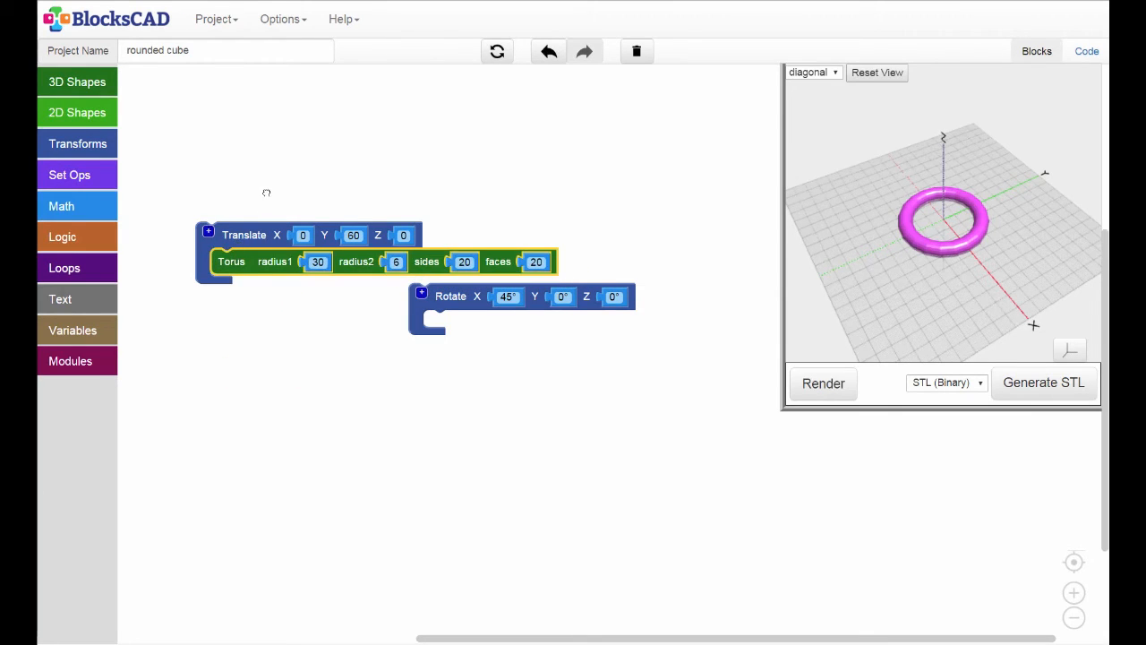
pyautogui.click(823, 382)
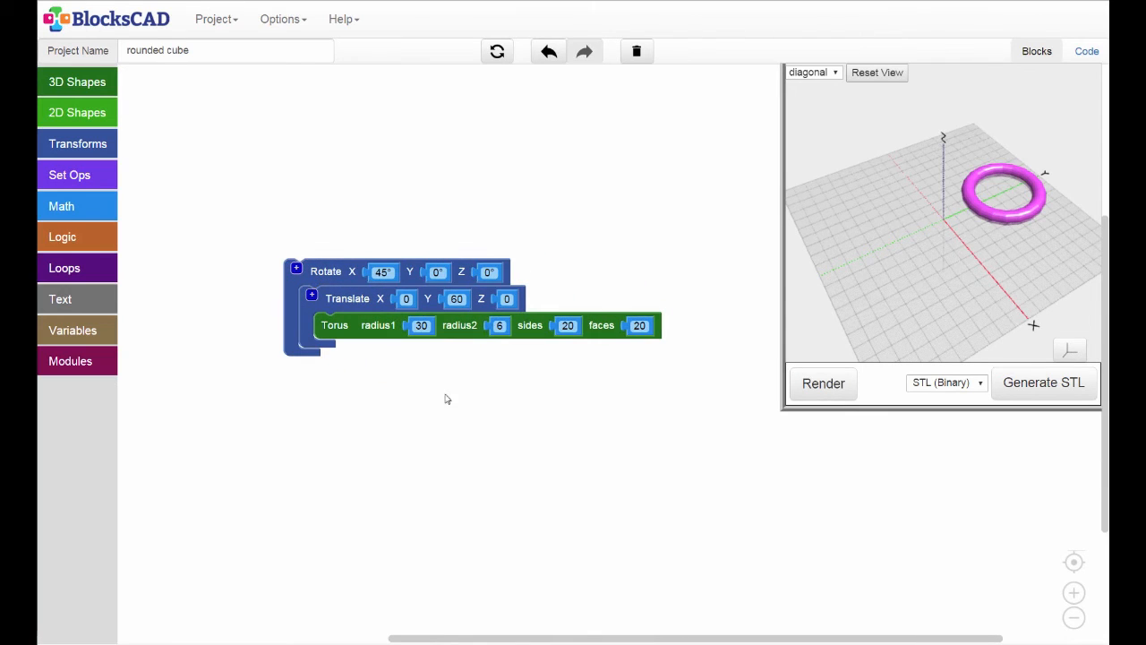
pyautogui.moveTo(562, 411)
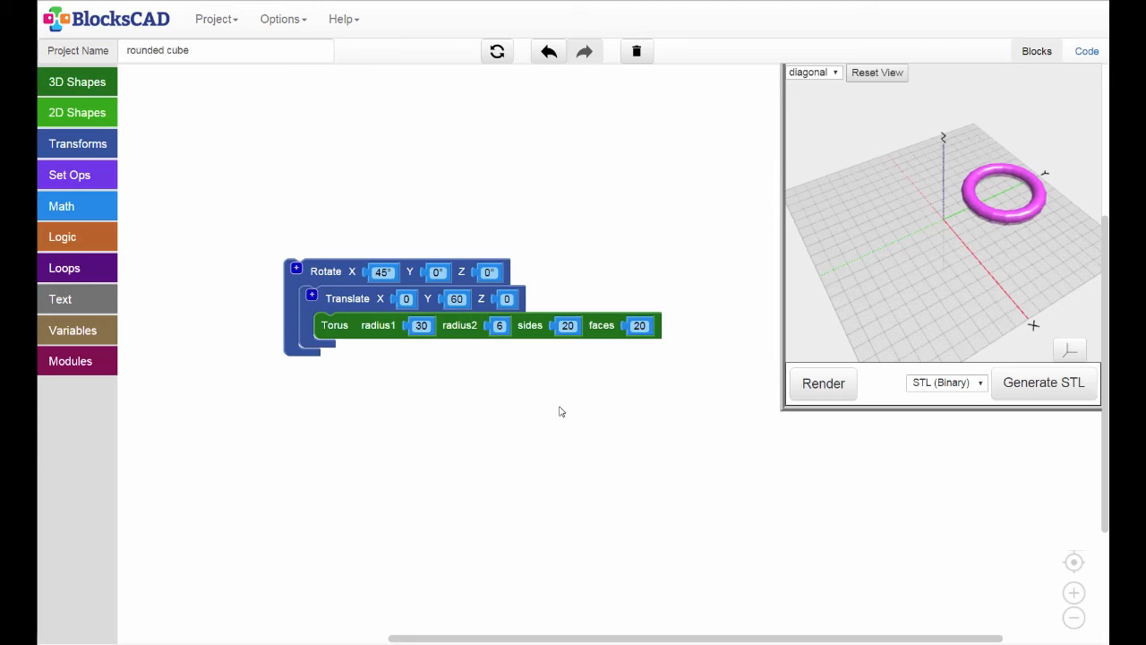
# Step: Render Rotate(Translate(Torus)), with the shifted torus swung up and tilted above the grid
pyautogui.click(823, 383)
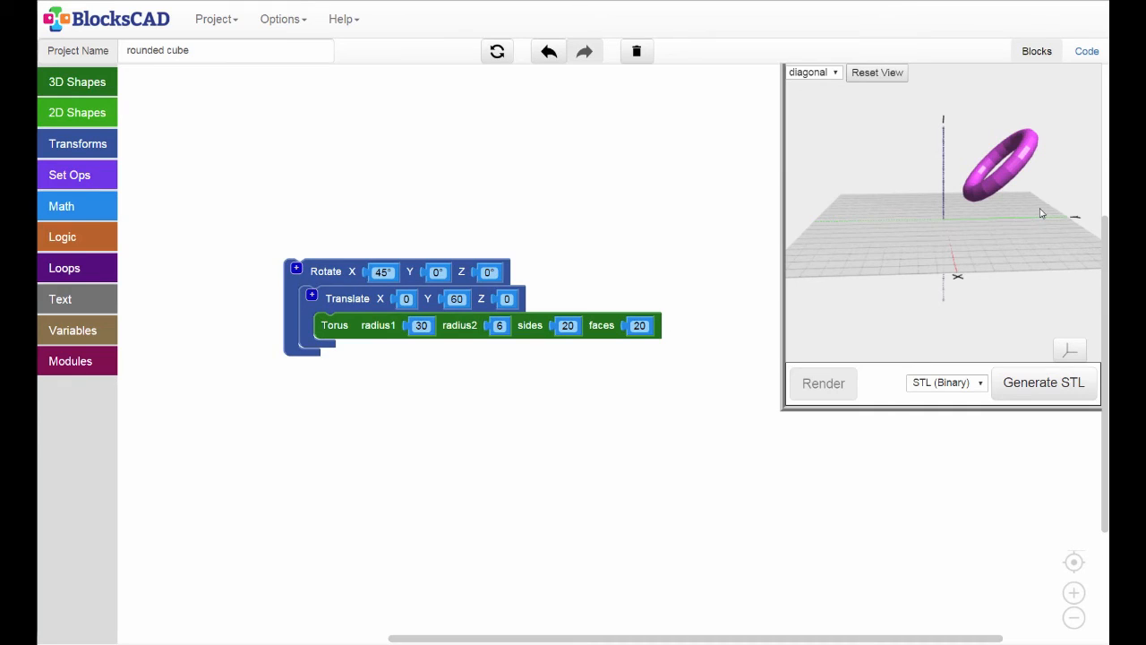
pyautogui.moveTo(1050, 224)
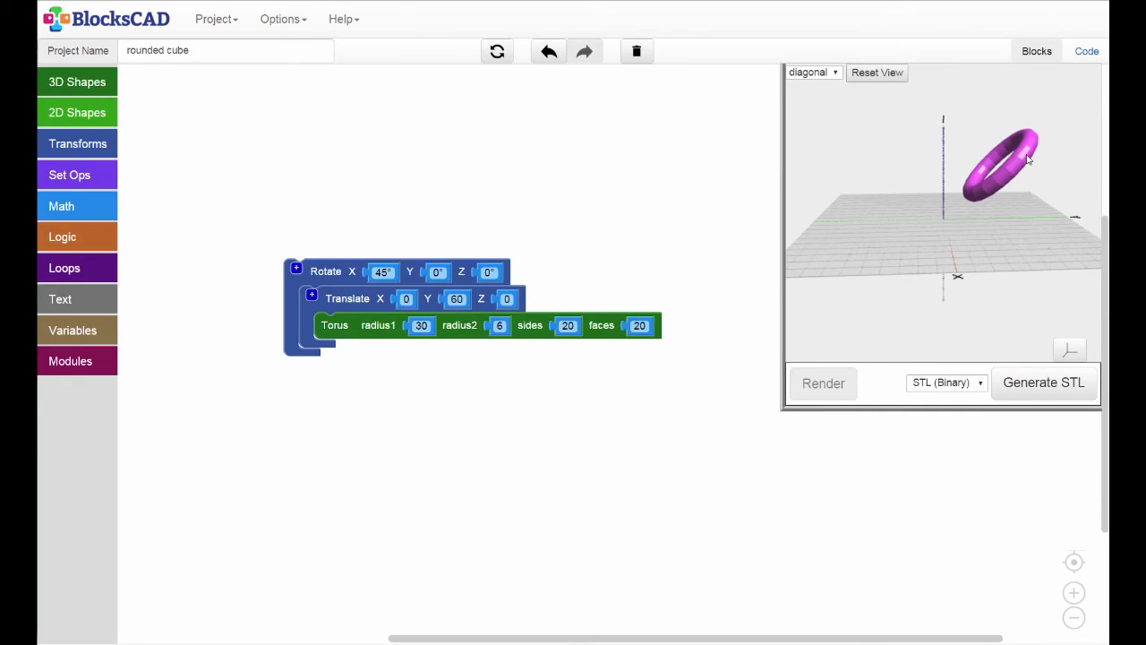
# Step: Pull the blocks apart, regroup them as Translate(Rotate(Torus)), and start a new render
pyautogui.moveTo(334, 325); pyautogui.dragTo(332, 407)
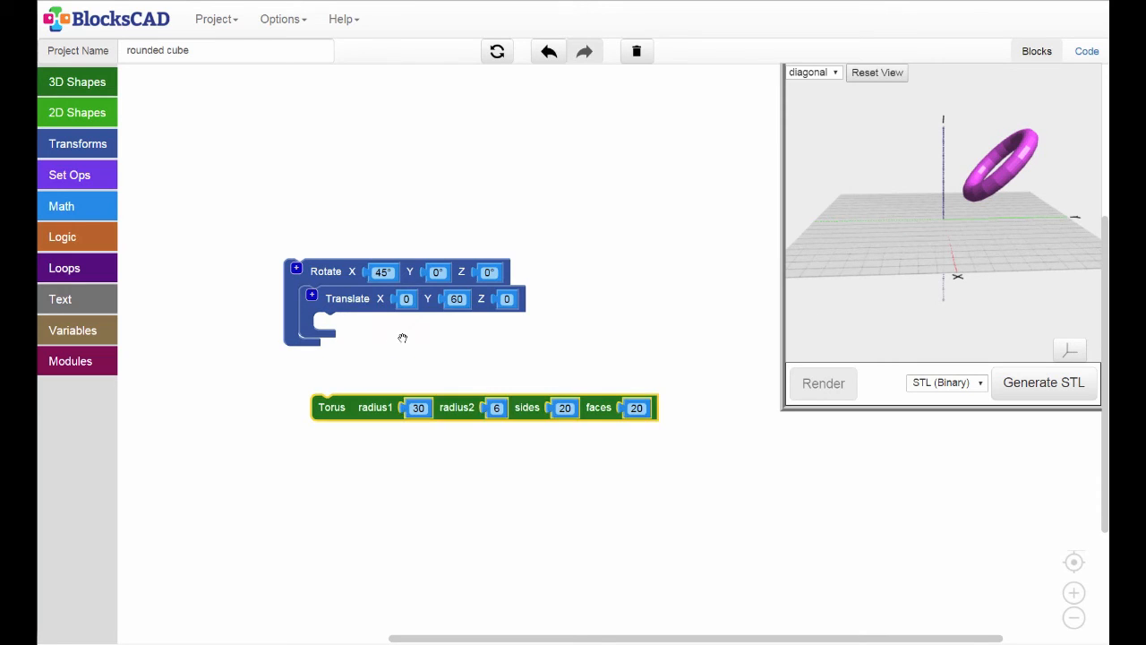
pyautogui.moveTo(347, 298); pyautogui.dragTo(431, 337)
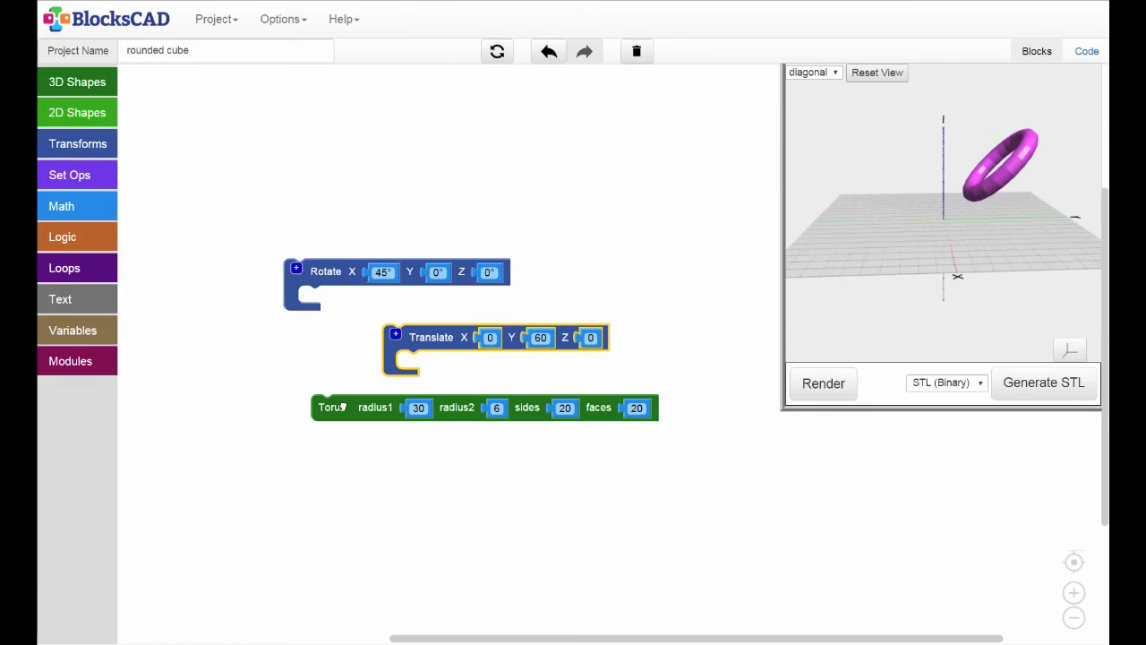
pyautogui.moveTo(331, 408); pyautogui.dragTo(318, 299)
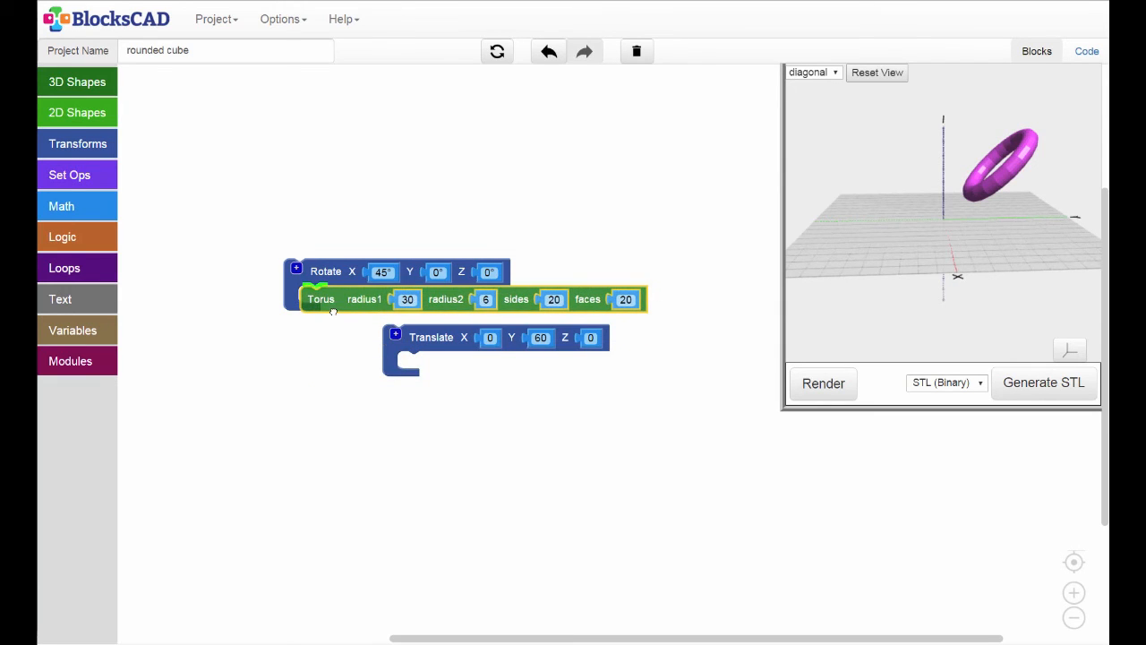
pyautogui.moveTo(431, 337); pyautogui.dragTo(304, 243)
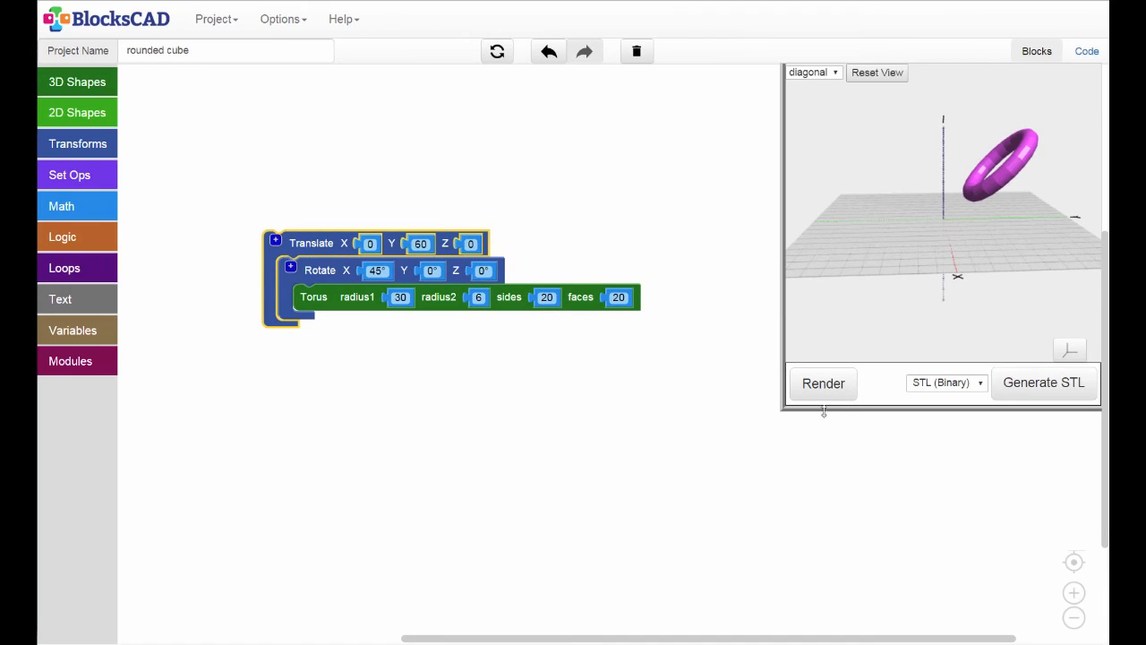
pyautogui.click(823, 383)
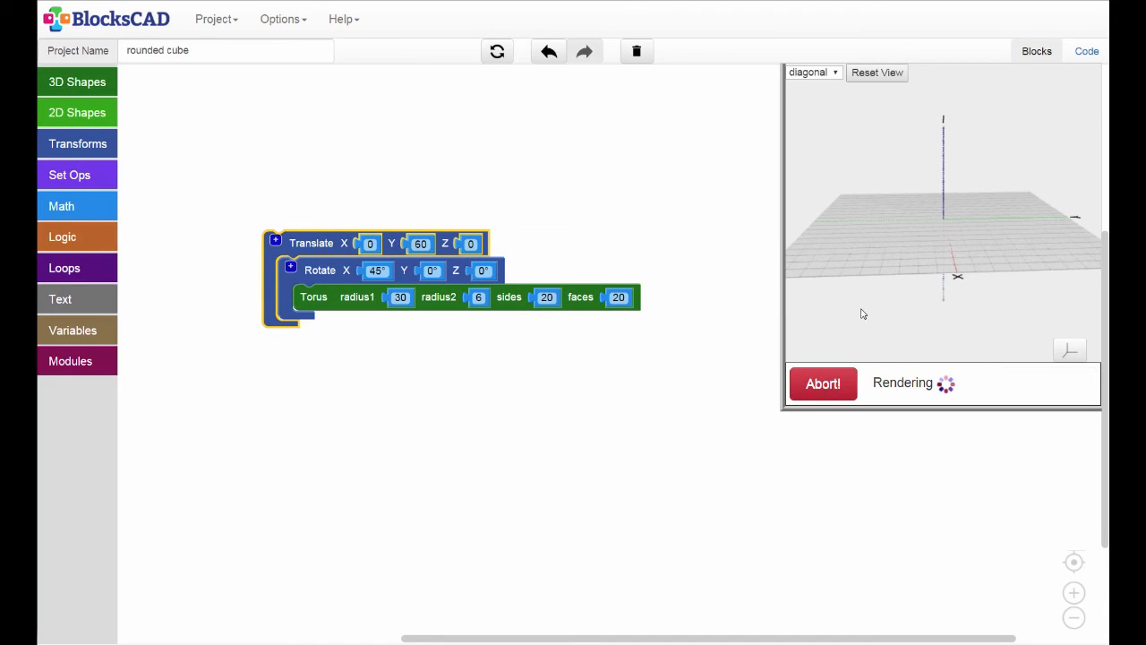